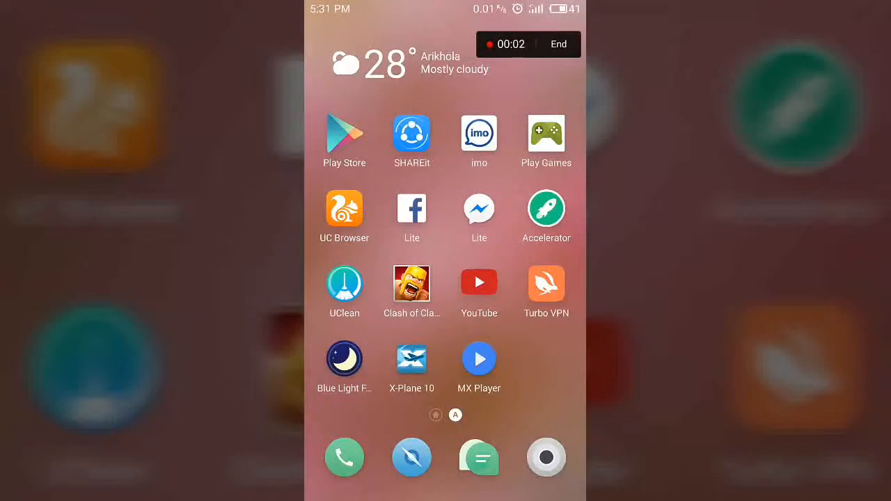
Check the current birthday on my Facebook Lite profile, then return to the home screen
{"action": "left_click", "coordinate": [412, 209]}
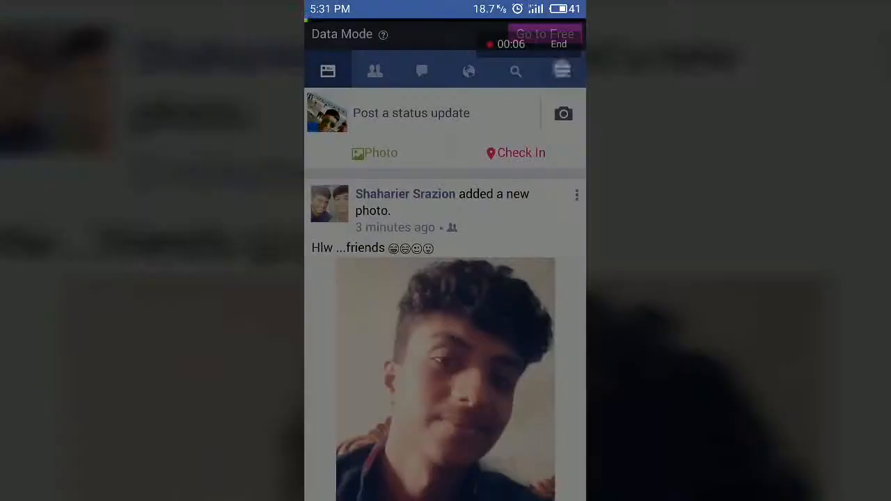
{"action": "left_click", "coordinate": [563, 70]}
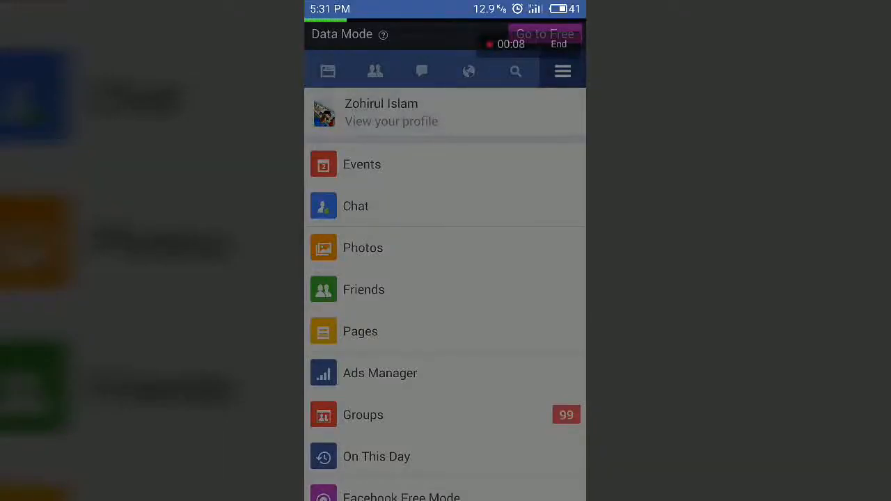
{"action": "left_click", "coordinate": [390, 111]}
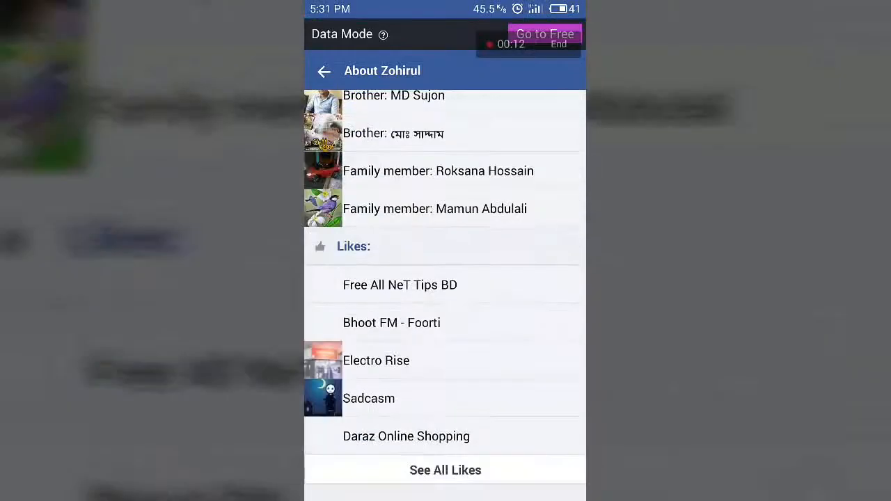
{"action": "scroll", "scroll_direction": "up", "scroll_amount": 3}
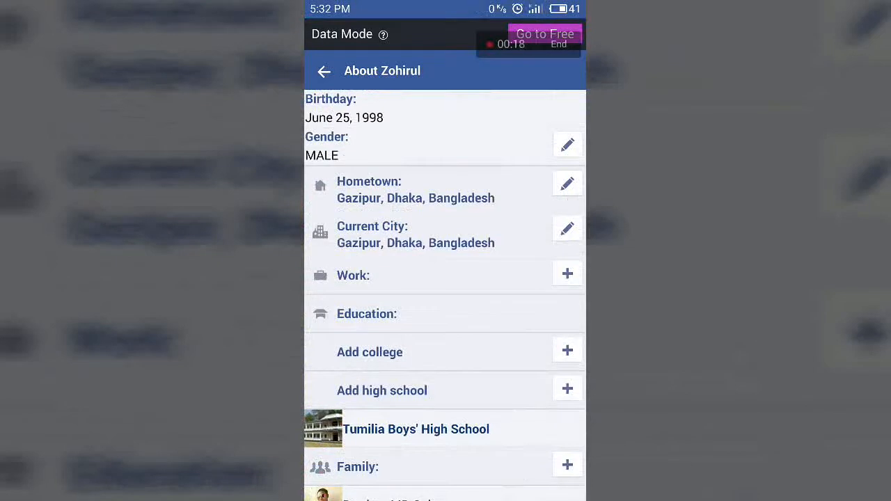
{"action": "key", "text": "home"}
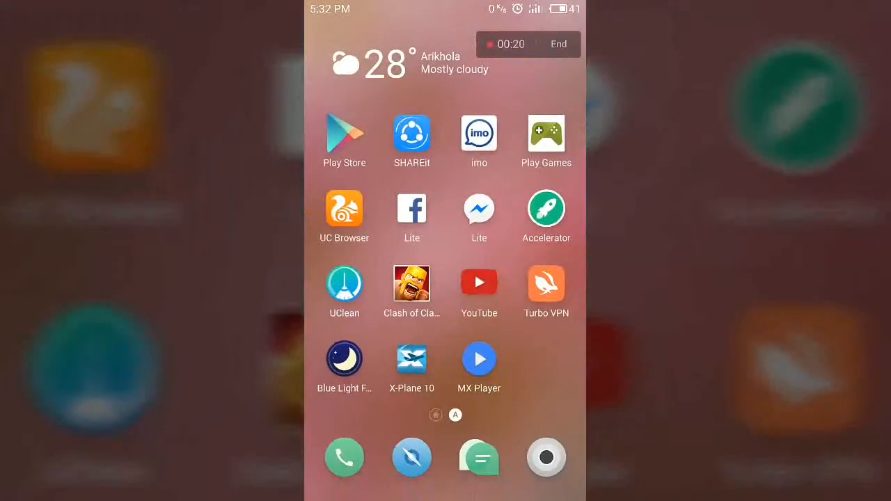
{"action": "left_click", "coordinate": [344, 209]}
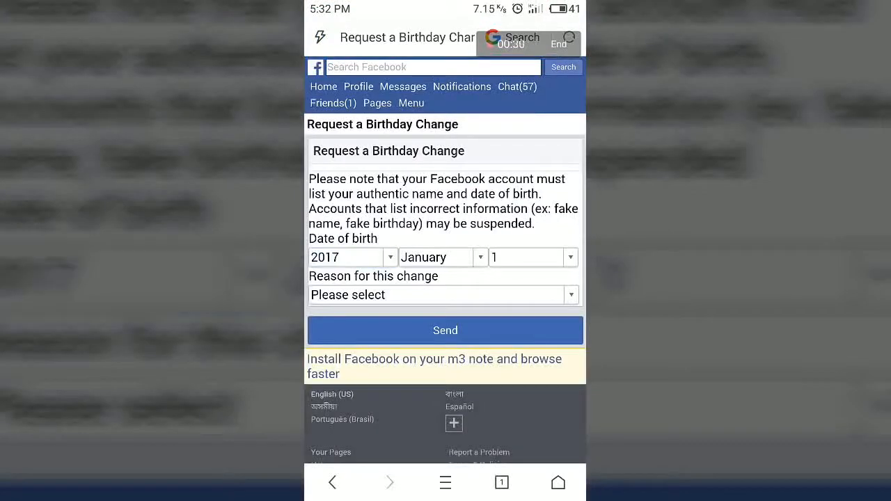
{"action": "left_click", "coordinate": [345, 256]}
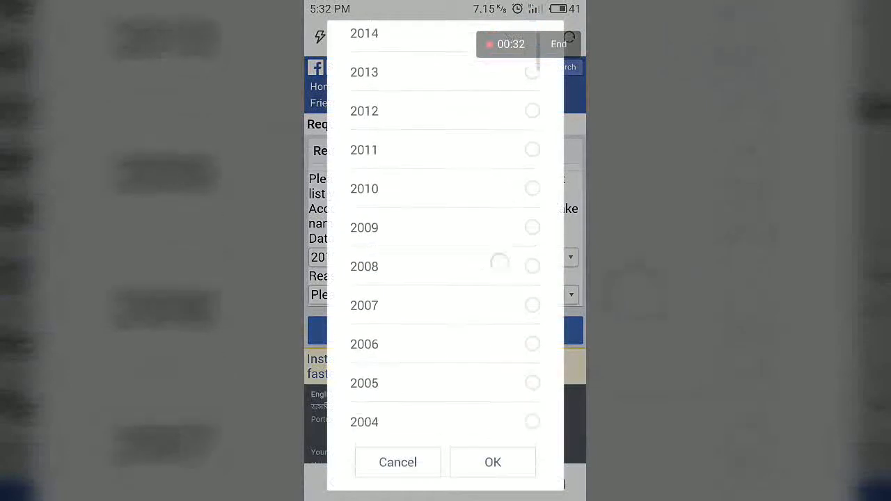
{"action": "left_click", "coordinate": [532, 330]}
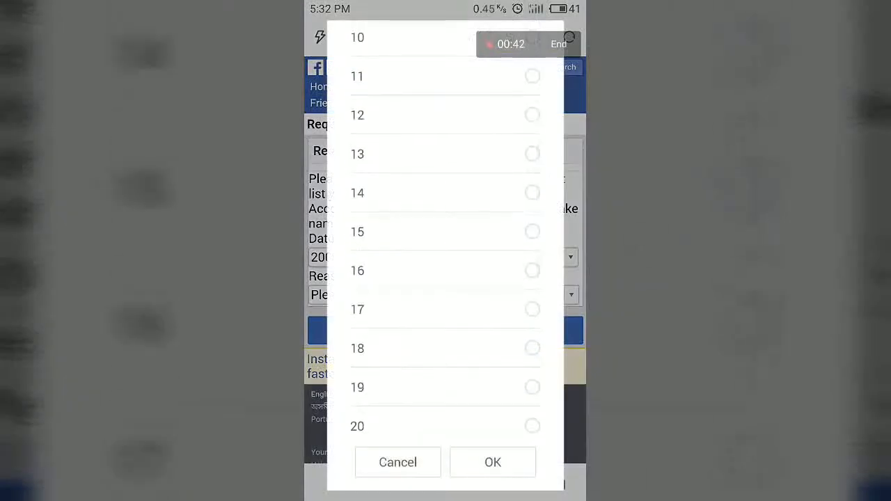
{"action": "scroll", "scroll_direction": "down", "scroll_amount": 3}
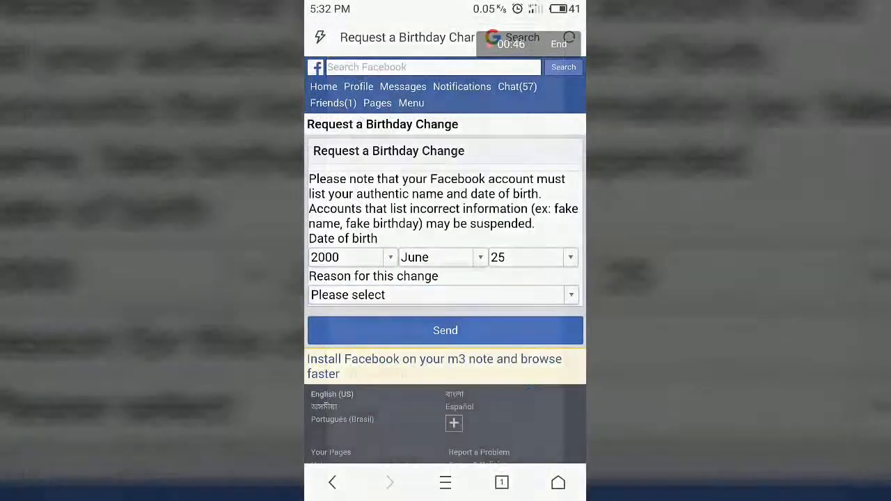
Choose 'This is my real birthday' as the reason and send the birthday change request
{"action": "left_click", "coordinate": [443, 295]}
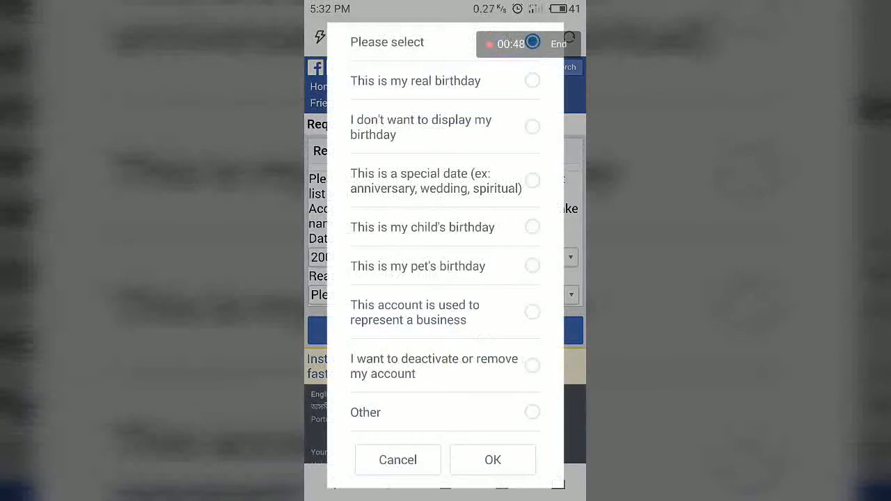
{"action": "left_click", "coordinate": [493, 459]}
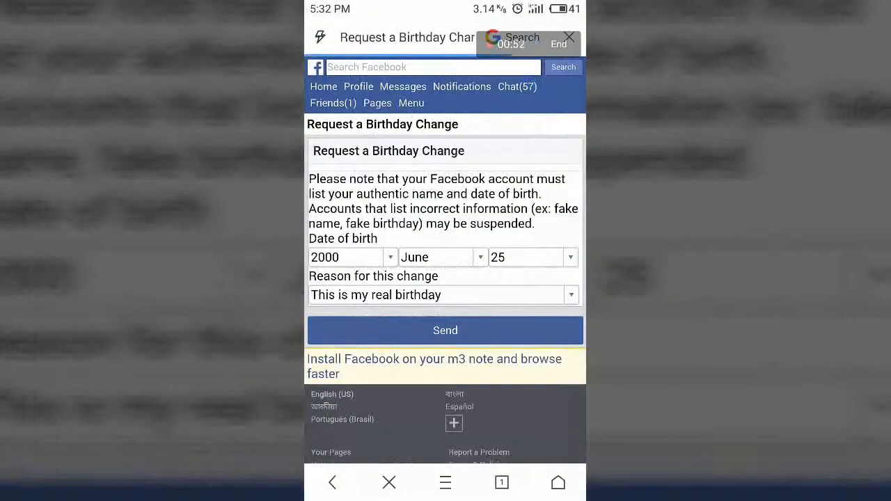
{"action": "left_click", "coordinate": [446, 330]}
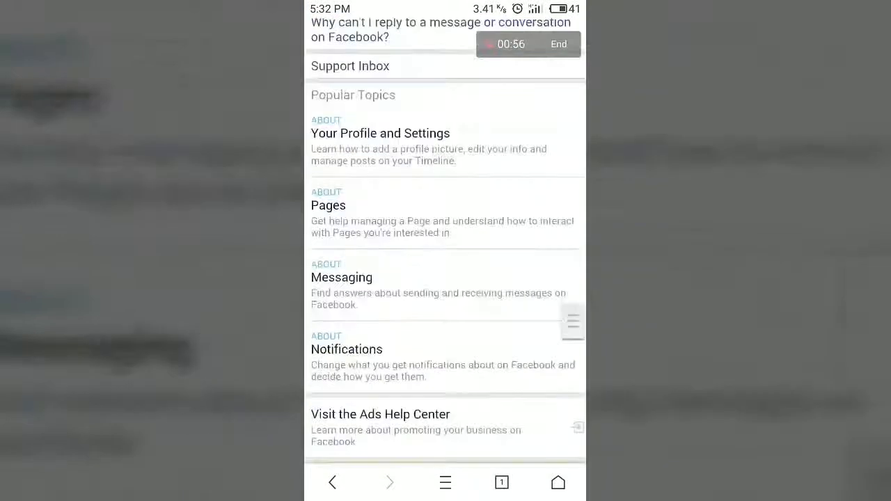
{"action": "left_click", "coordinate": [331, 482]}
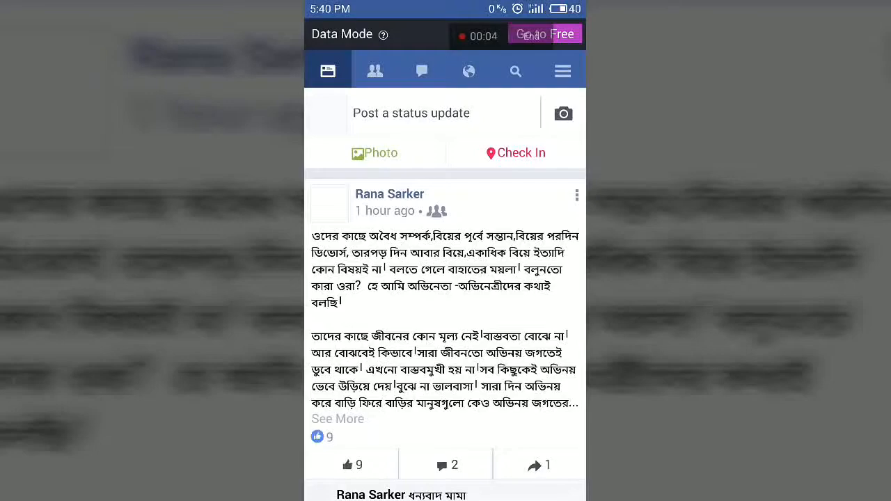
{"action": "left_click", "coordinate": [562, 69]}
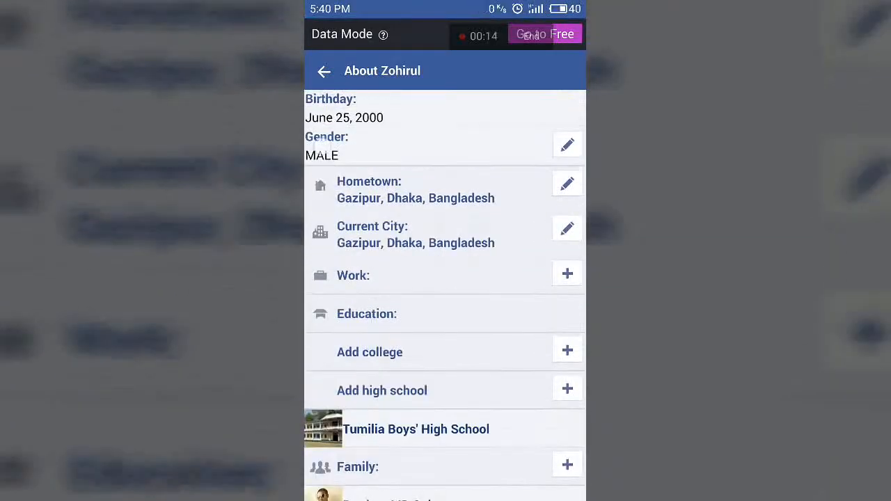
{"action": "scroll", "scroll_direction": "up", "scroll_amount": 3}
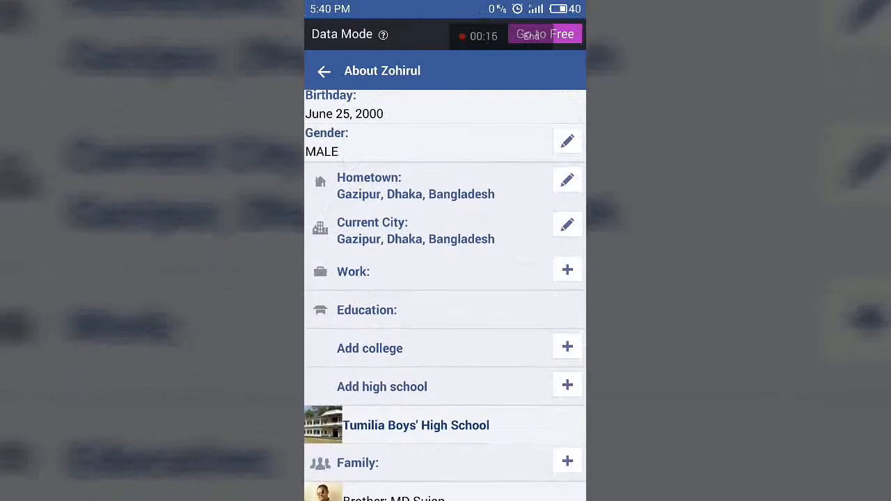